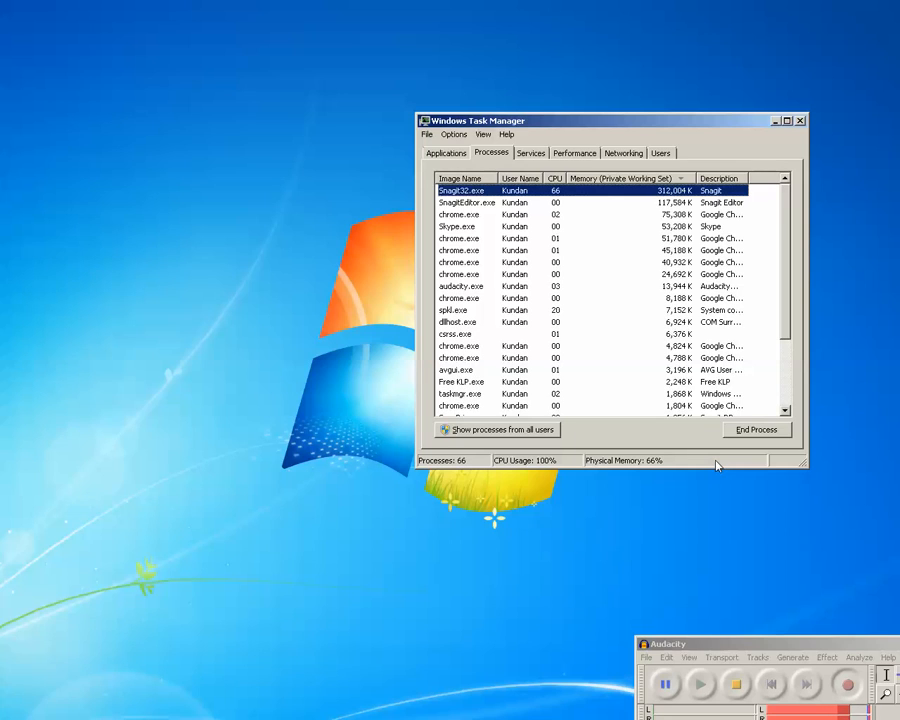
Show the running Applications list and start a New Task prompt
click(446, 152)
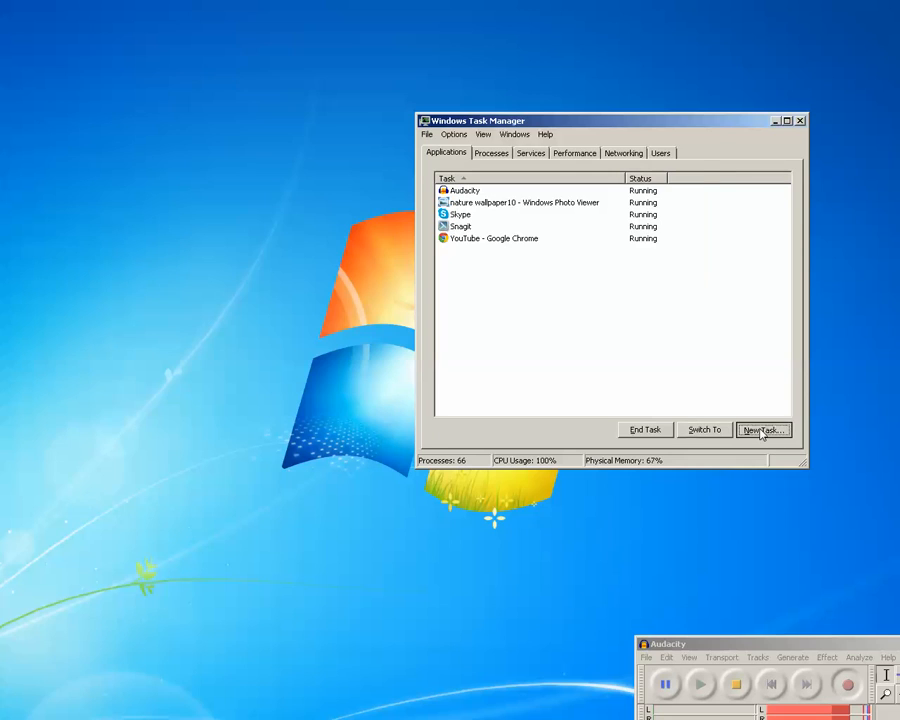
click(764, 428)
text(explorer.exe)
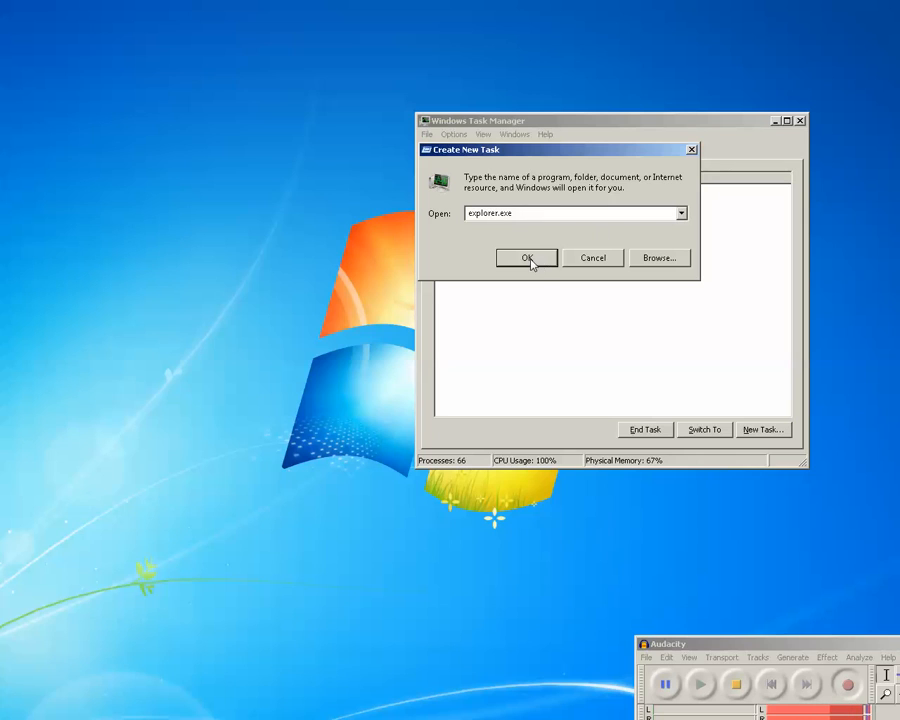
Run explorer.exe from Create New Task so the taskbar returns
click(528, 258)
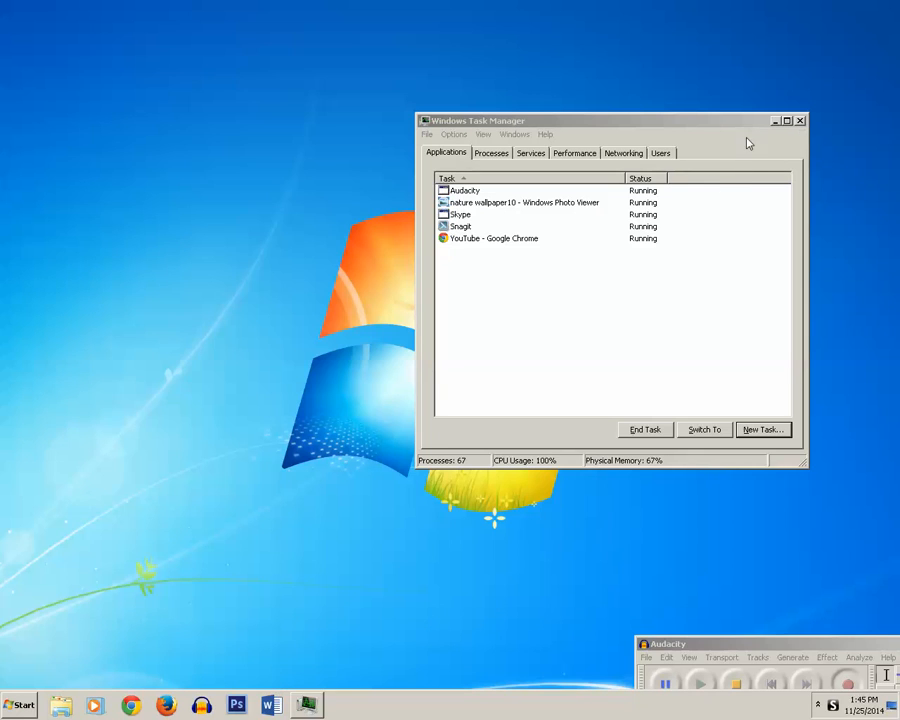
Close Task Manager and turn on Show desktop icons from the desktop's View menu
click(800, 120)
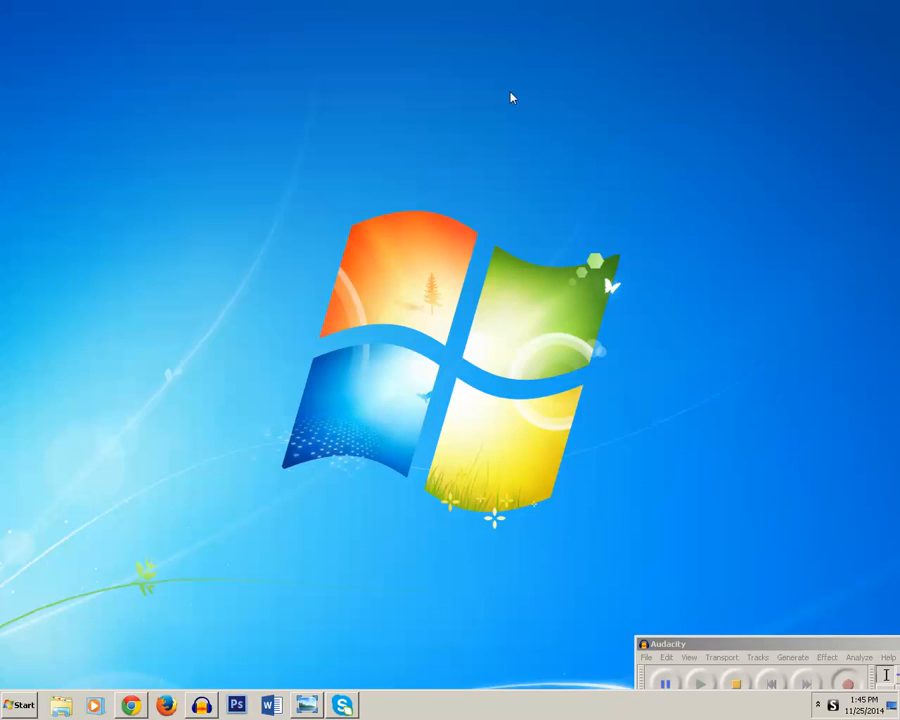
right_click(512, 96)
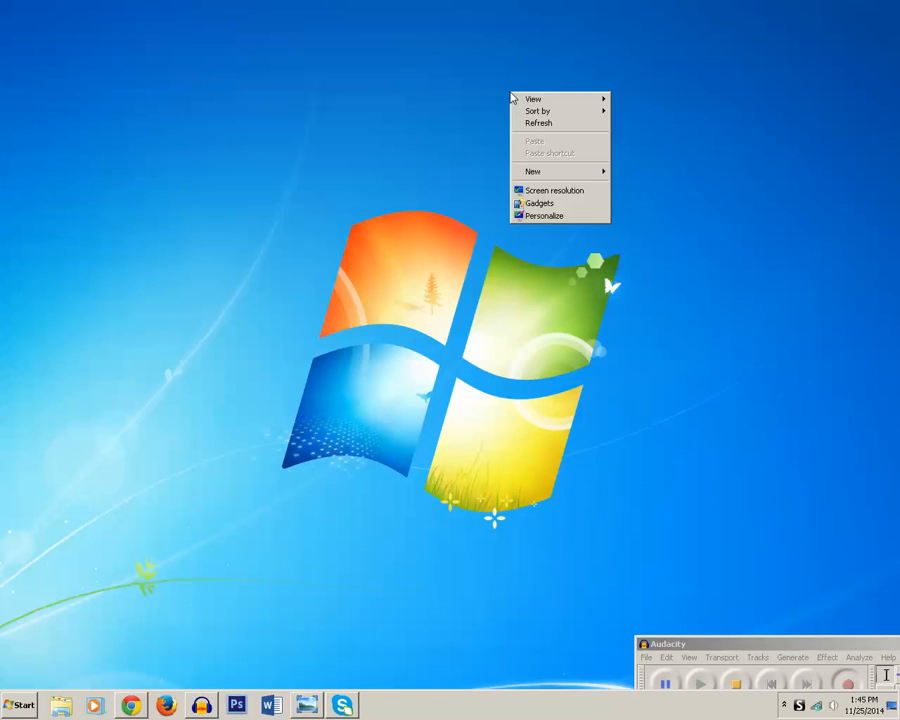
mouse_move(532, 100)
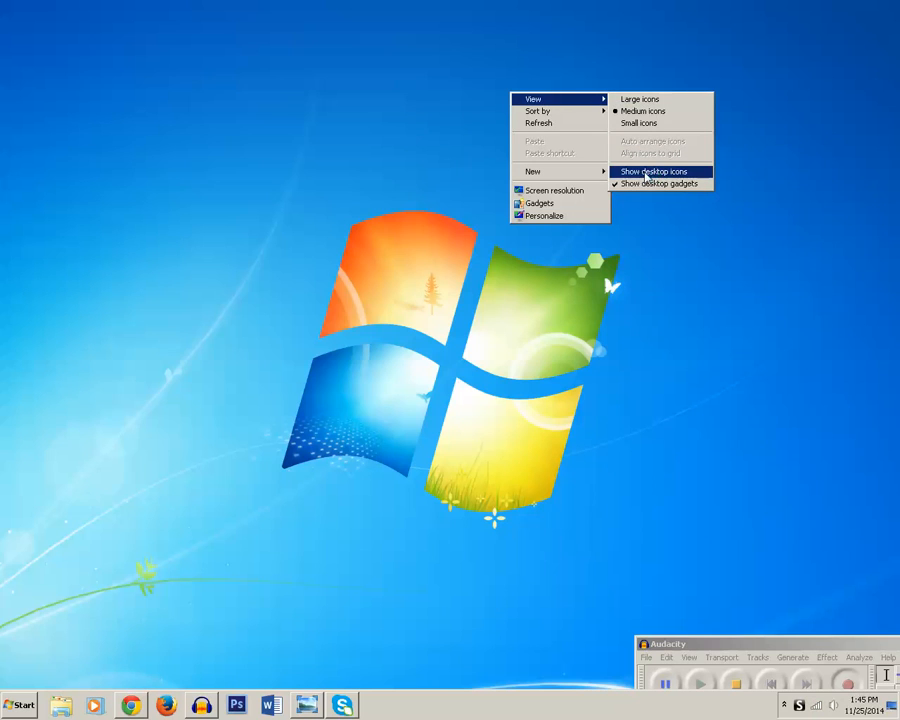
click(652, 172)
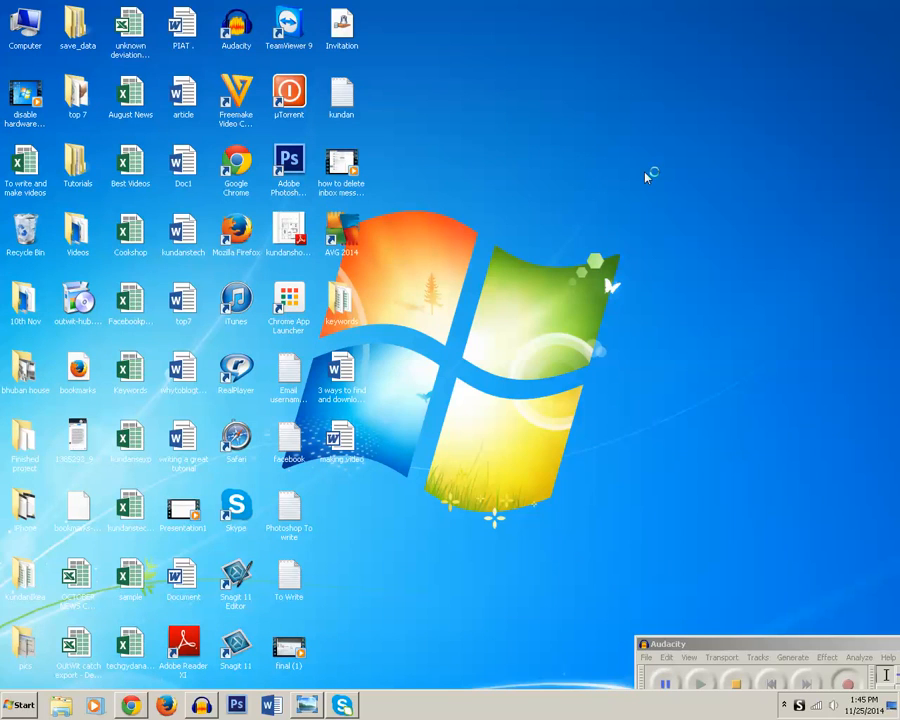
mouse_move(648, 178)
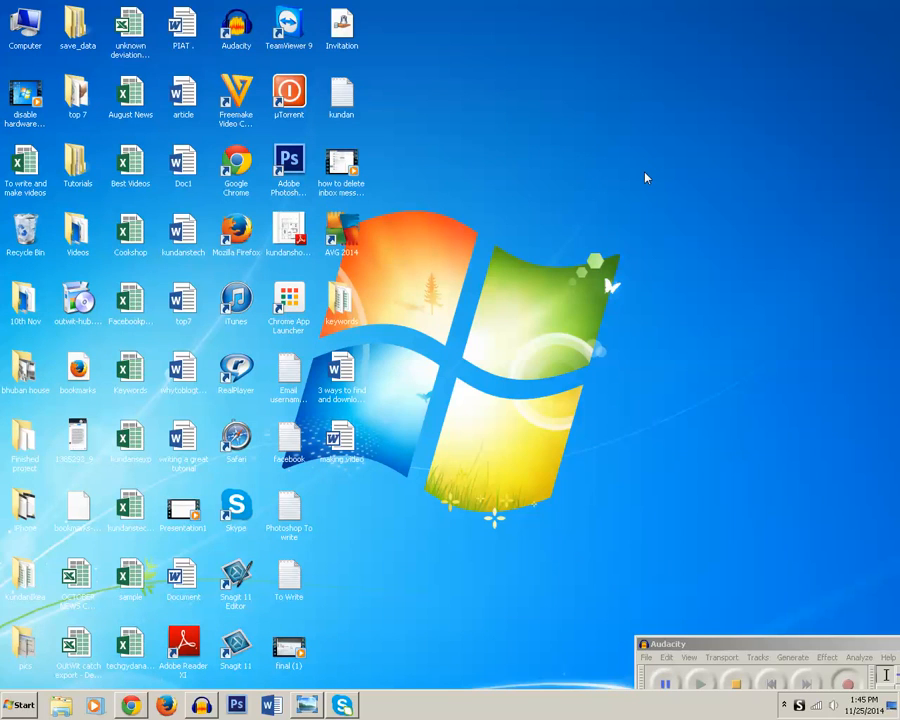